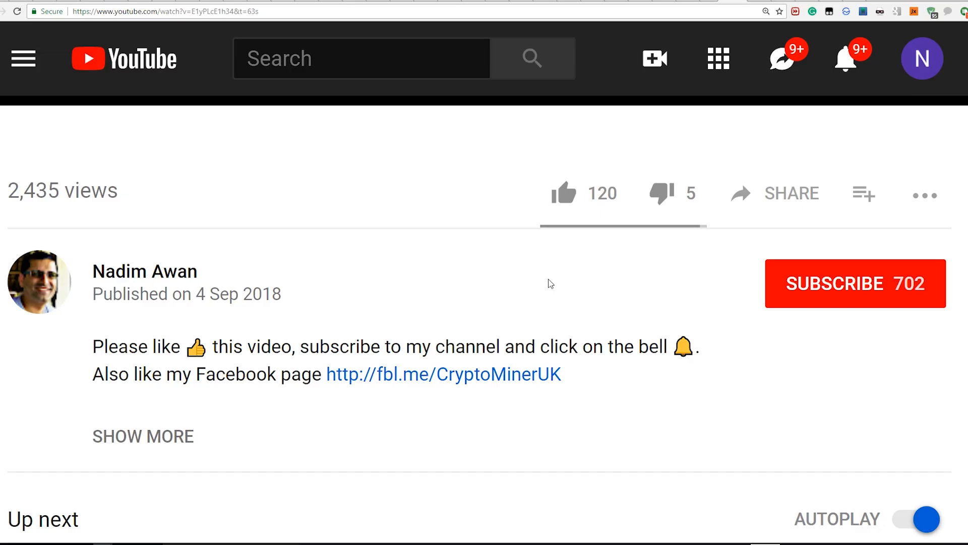
Step: Like the YouTube video, subscribe to its channel and turn on notifications
left_click(563, 194)
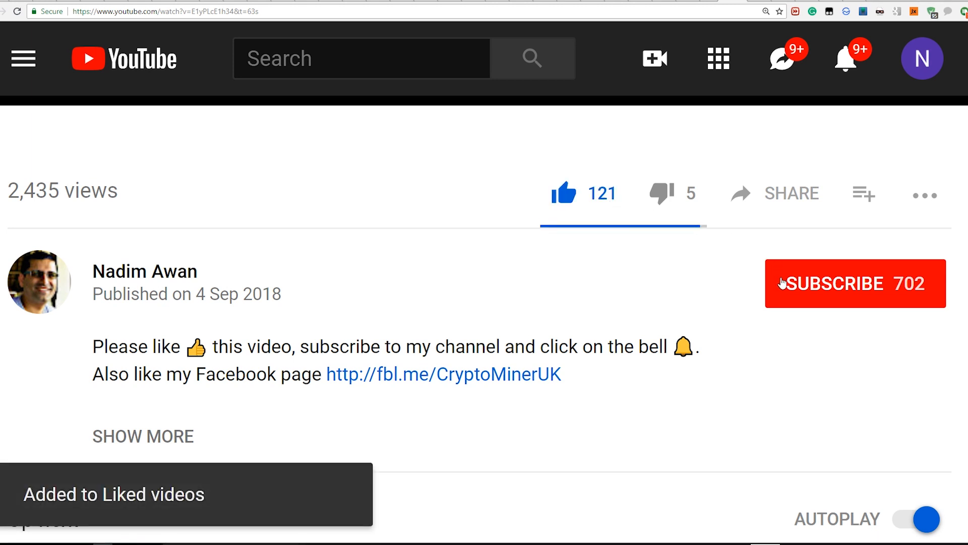
left_click(855, 283)
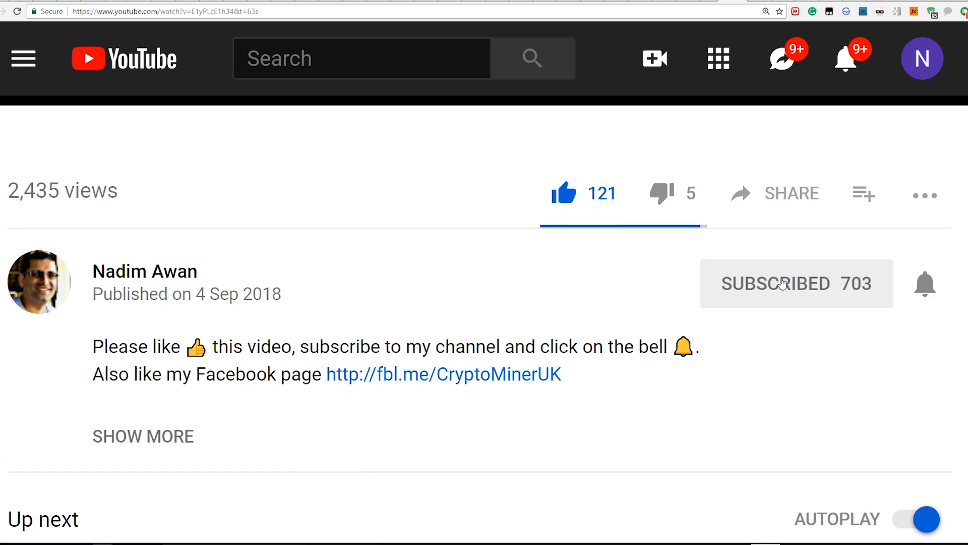
mouse_move(927, 289)
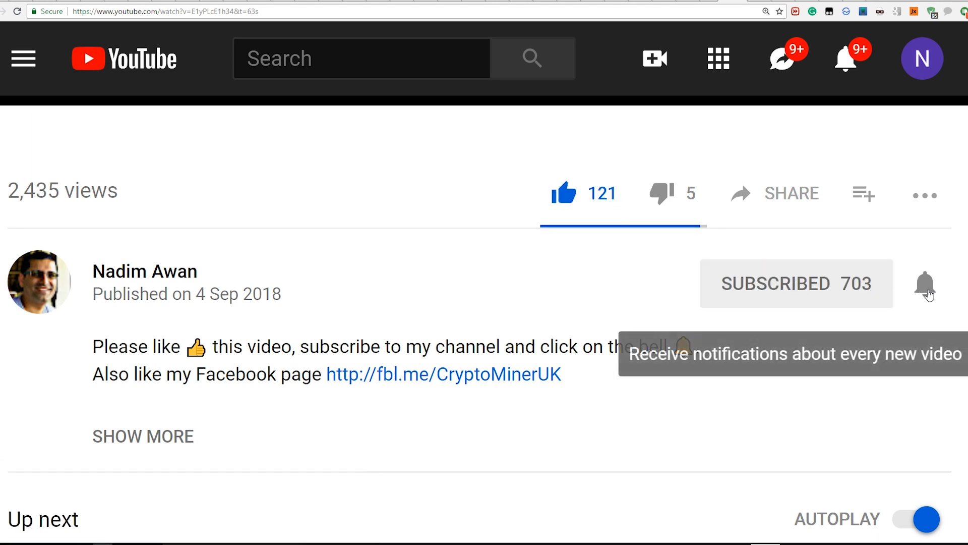
left_click(924, 283)
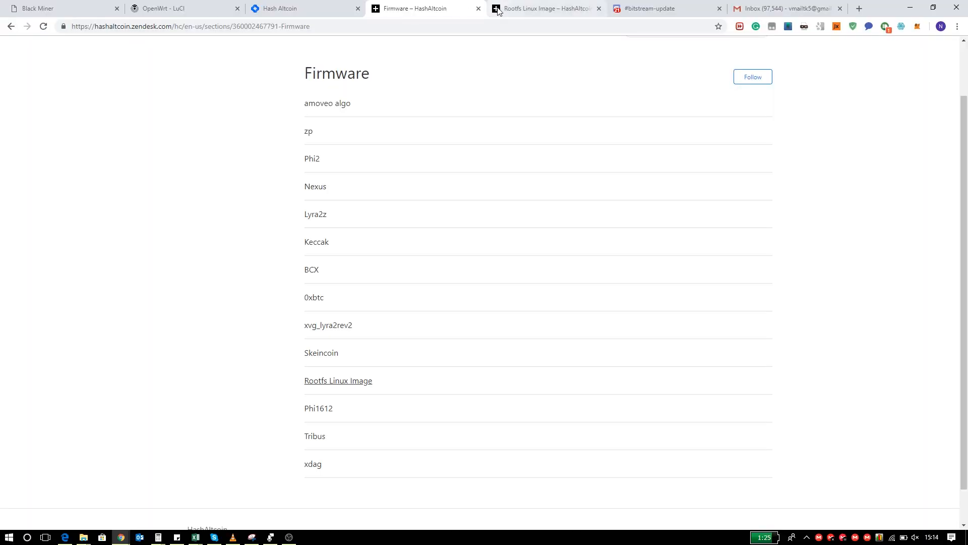
Step: Download upgrade_altcoin_ship_F1_rootfs.tar.gz (2019-01-07) from the Rootfs Linux Image article
left_click(544, 8)
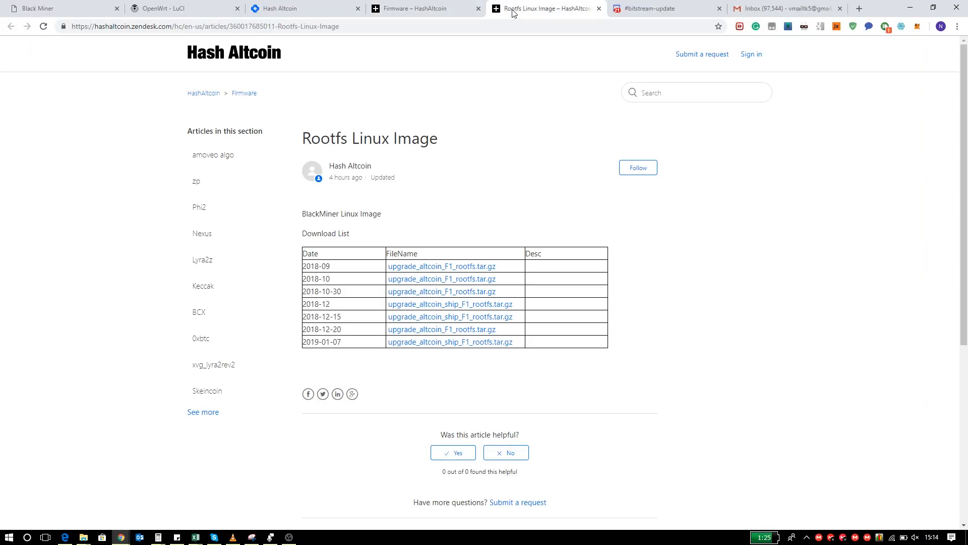
mouse_move(363, 366)
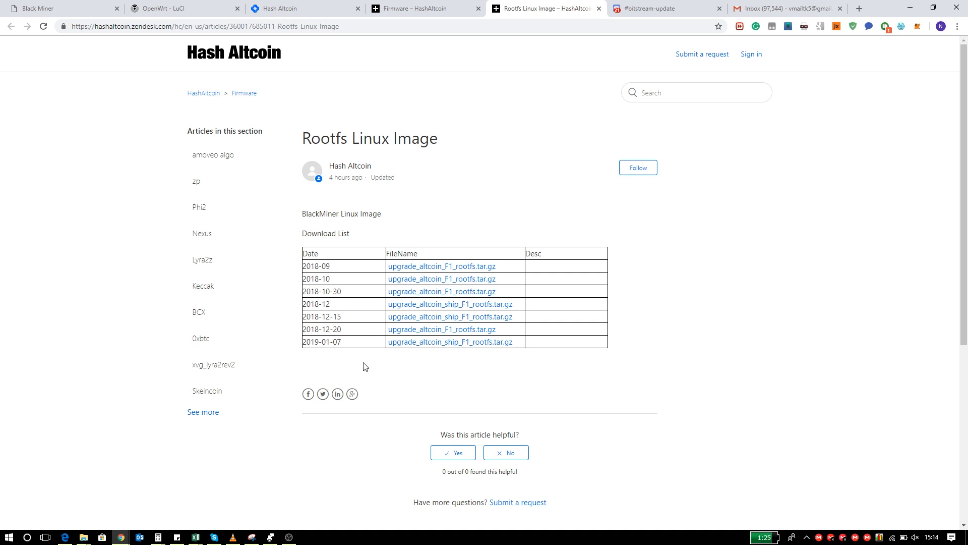
mouse_move(435, 342)
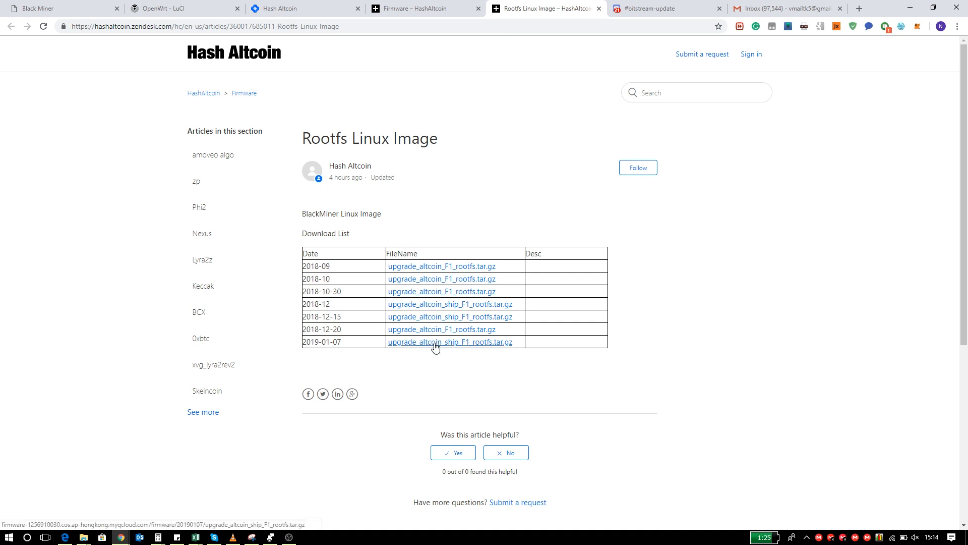
left_click(644, 8)
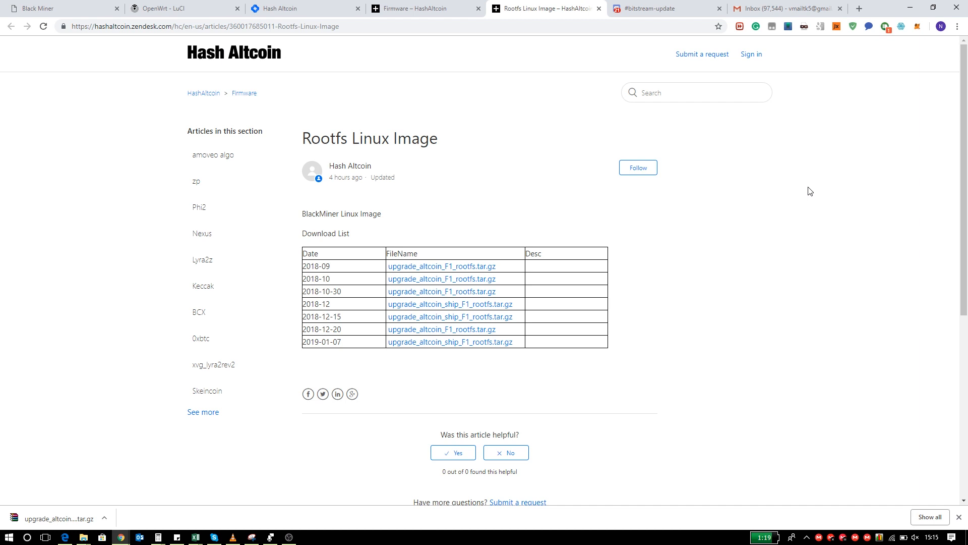
left_click(37, 8)
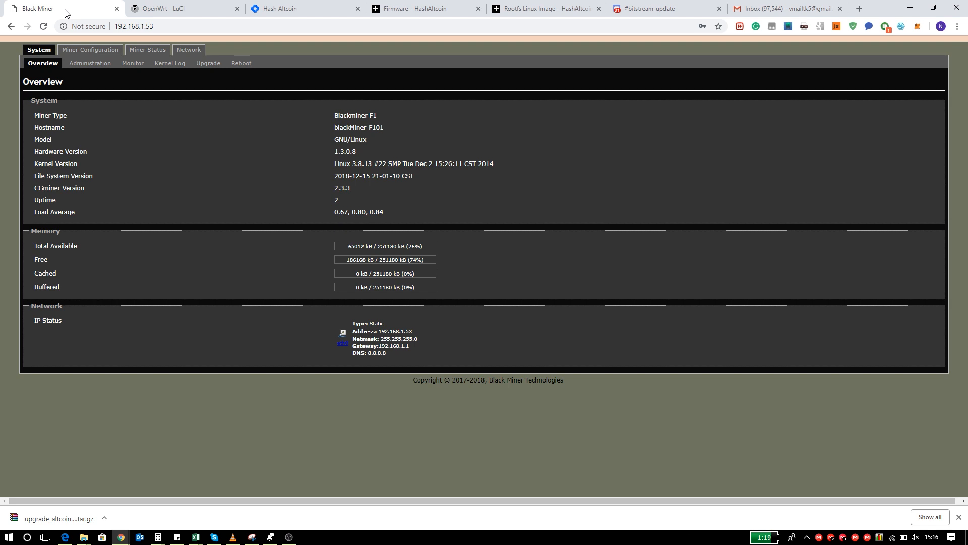
Step: Locate the blackMiner lease in the LuCI DHCP Leases list and select 192.168.1.247
left_click(183, 8)
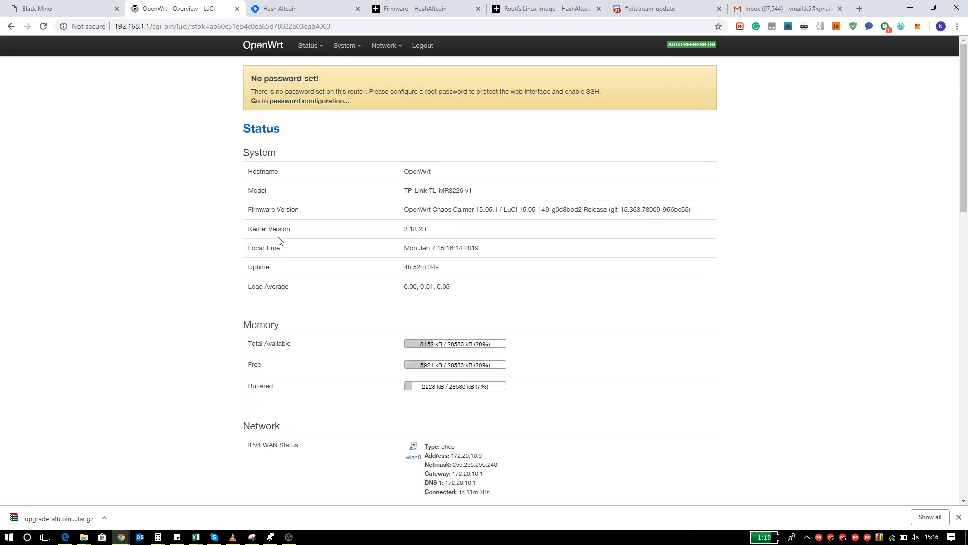
scroll("down", 3)
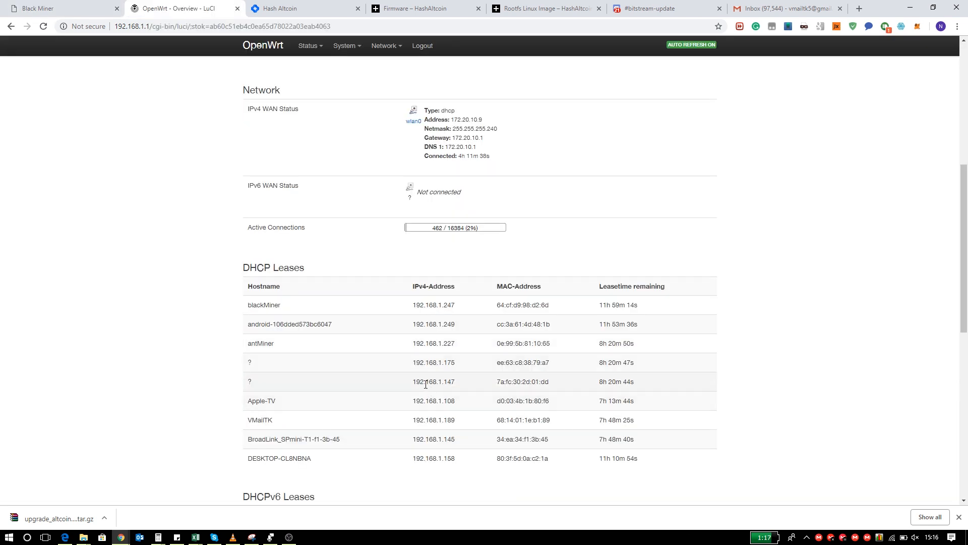
double_click(264, 304)
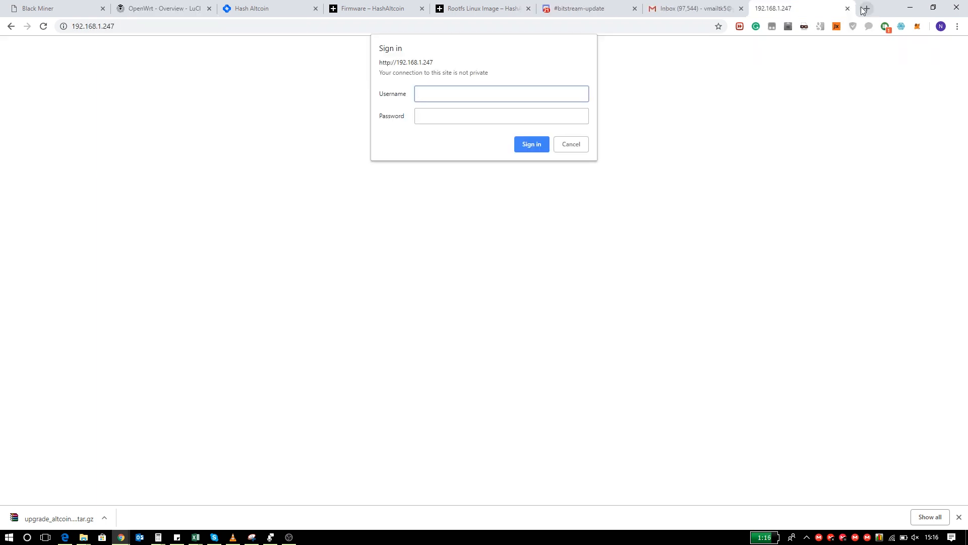
Step: Sign in to the miner at 192.168.1.247 and view its overview page
left_click(531, 143)
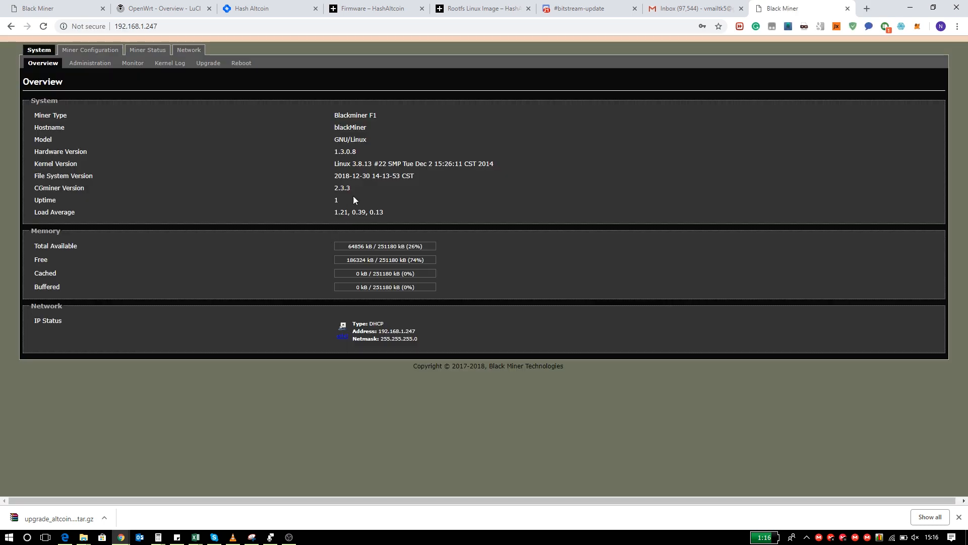
mouse_move(361, 192)
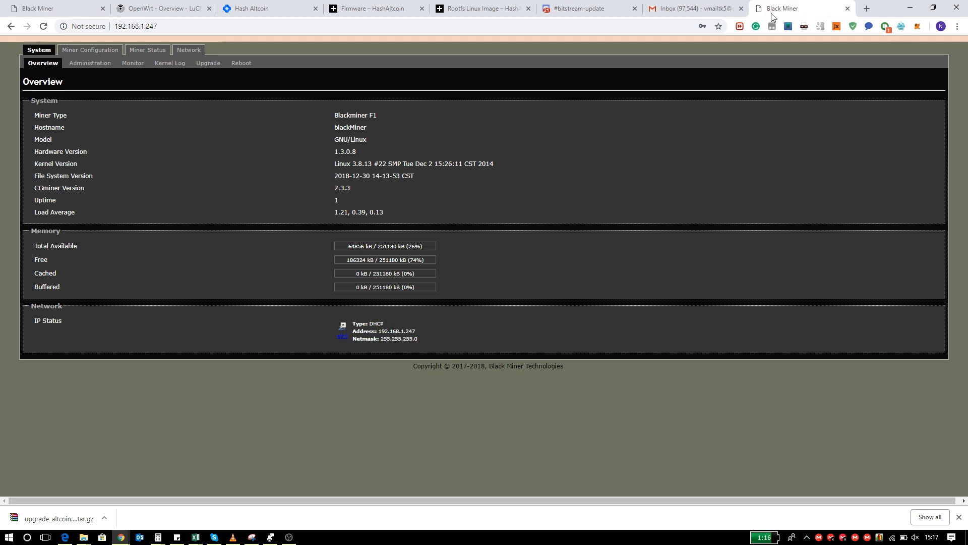
left_click(89, 50)
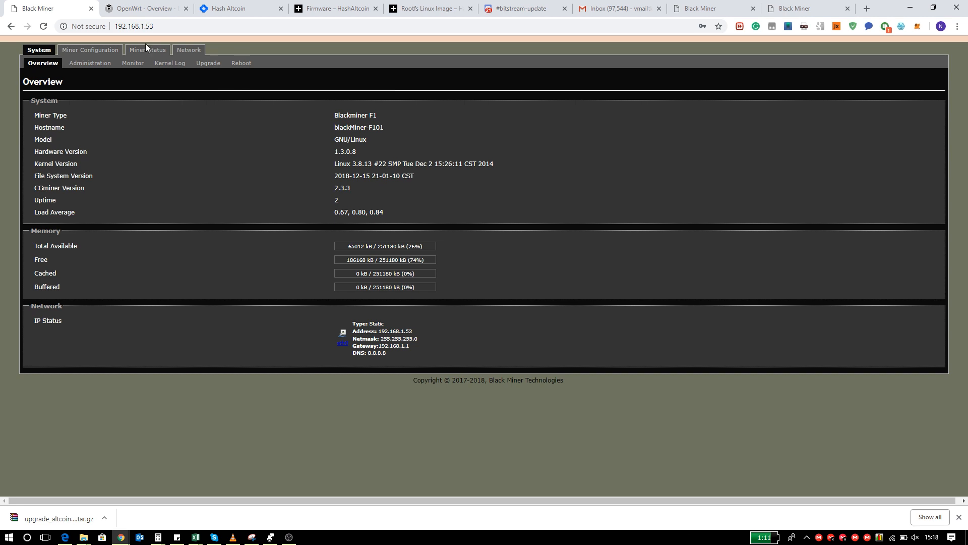
Step: Upload the rootfs.tar.gz image through System > Upgrade on the miner
left_click(208, 63)
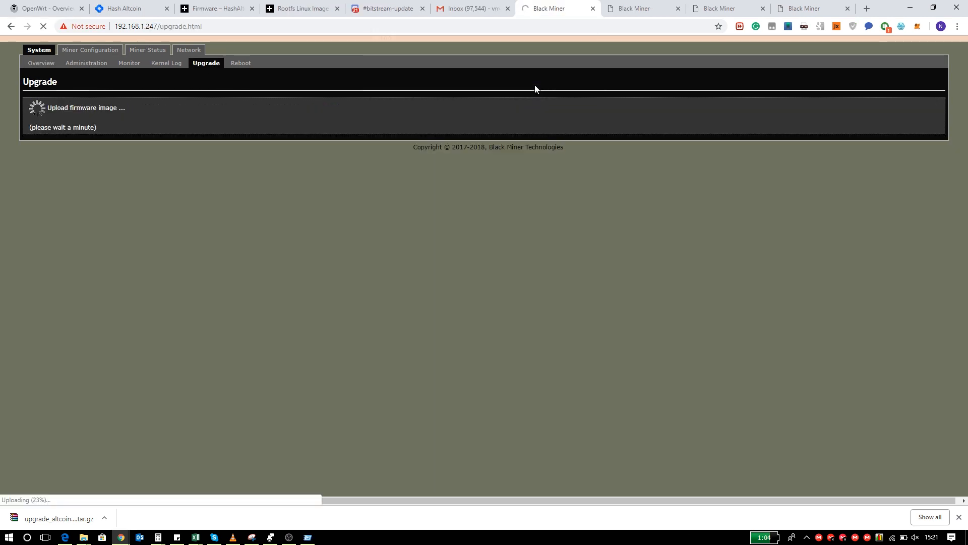
left_click(817, 8)
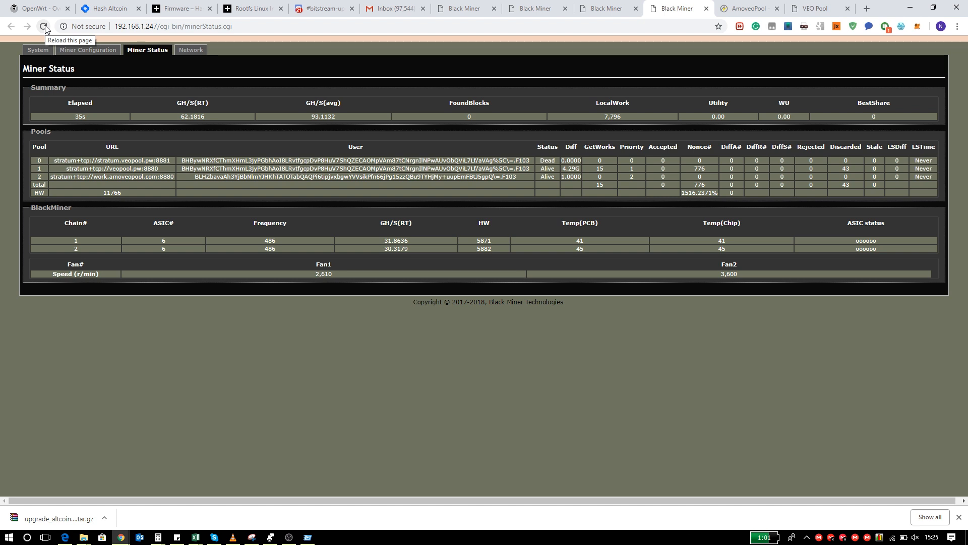
mouse_move(45, 30)
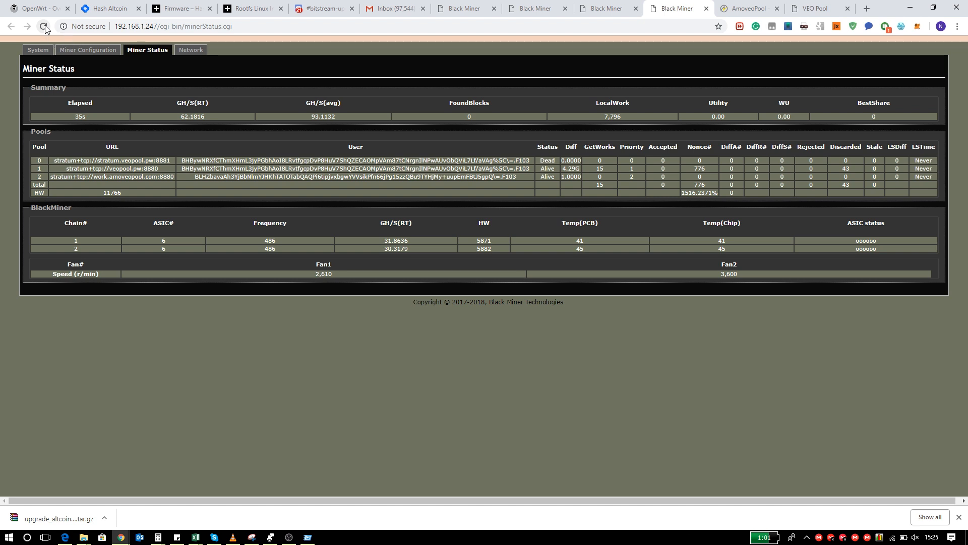
Step: Reload the Miner Status page to see pools Alive and about 113 GH/s
left_click(45, 29)
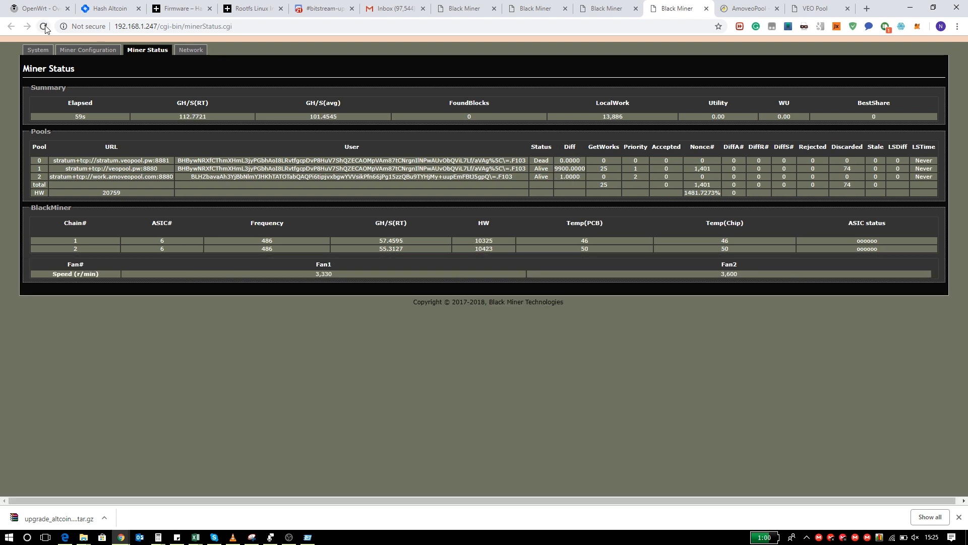